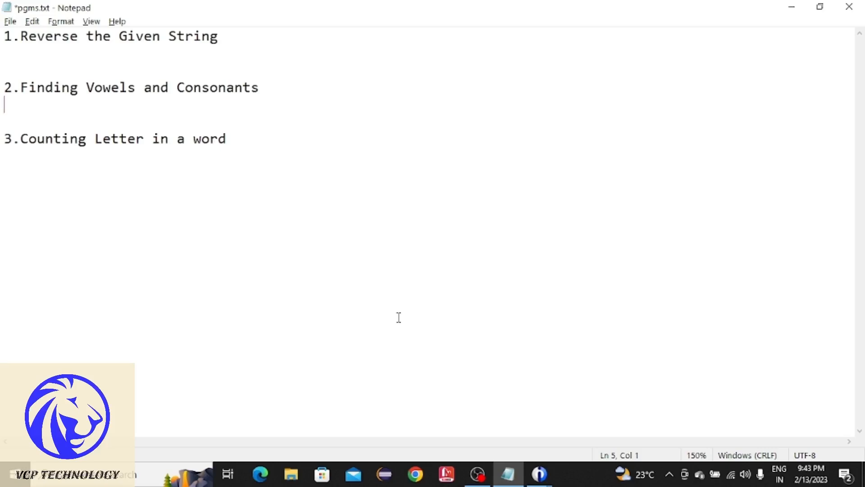
Insert source lines declaring Wrd as Varchar and Len as Zoned(2) with Dcl-S.
{"action": "left_click", "coordinate": [4, 52]}
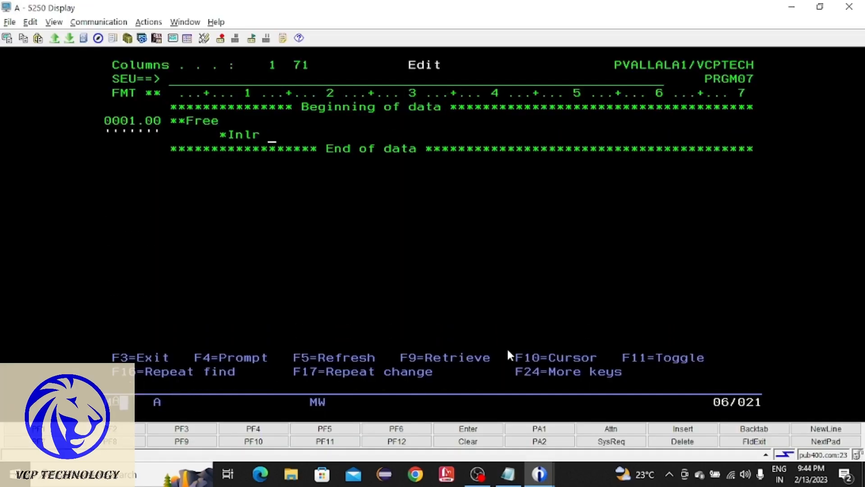
{"action": "type", "text": "=*On;"}
{"action": "type", "text": "Dcl-S"}
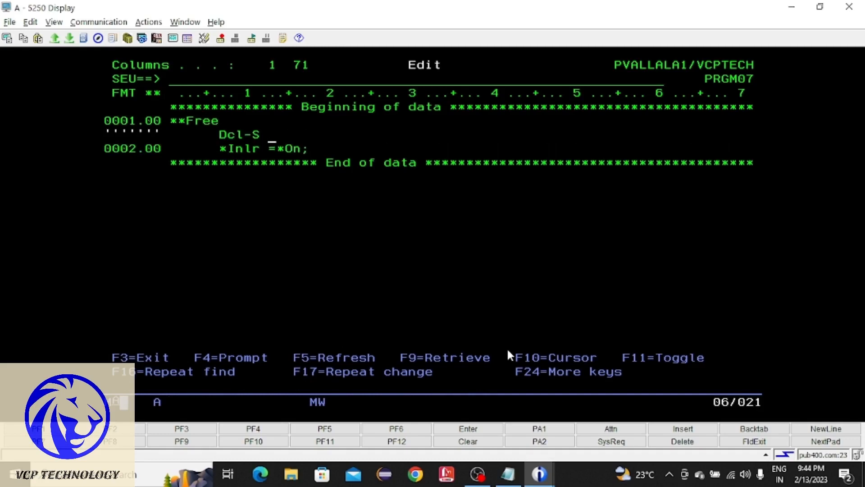
{"action": "type", "text": "Wr"}
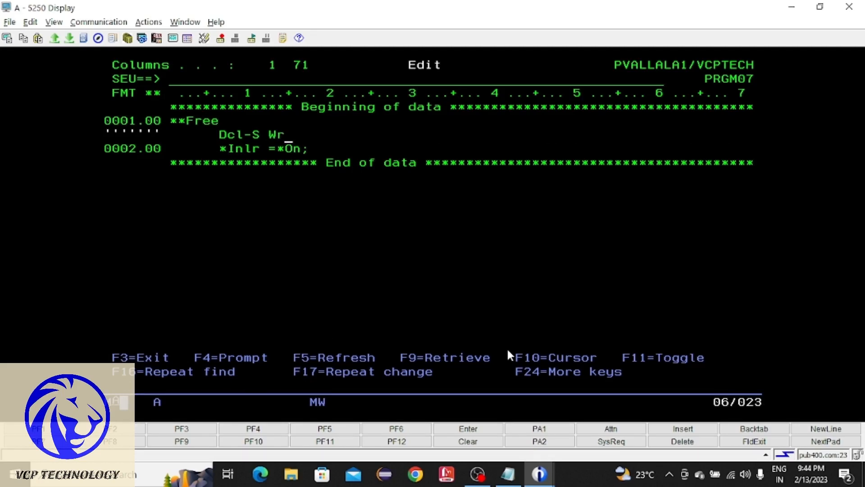
{"action": "type", "text": "d V"}
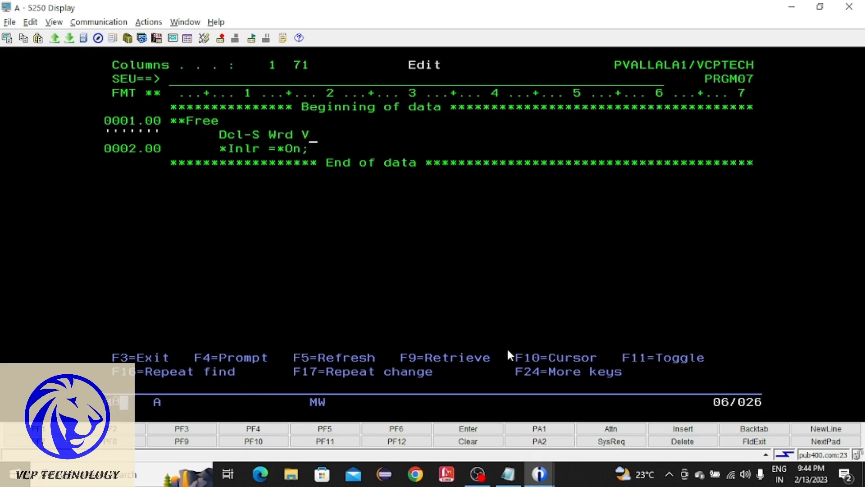
{"action": "type", "text": "archar(20);"}
{"action": "type", "text": "Dcl"}
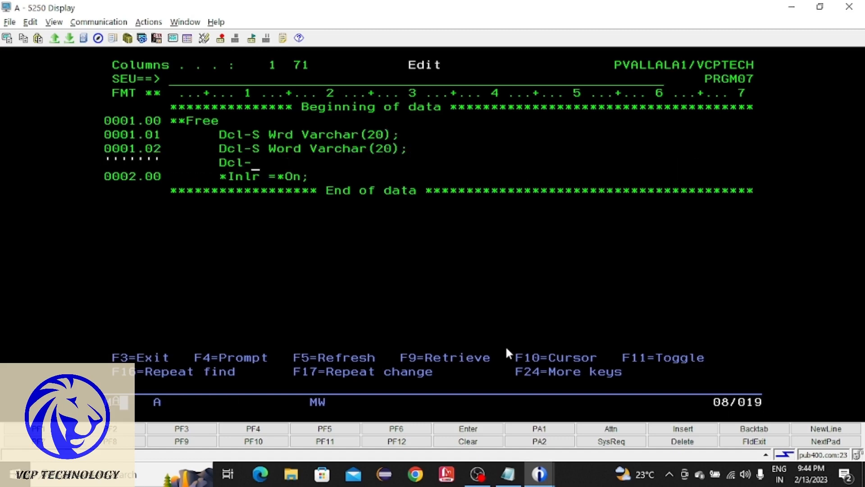
{"action": "type", "text": "-S Len Zoned(2);"}
{"action": "type", "text": "Dcl-S i Zoned(2);"}
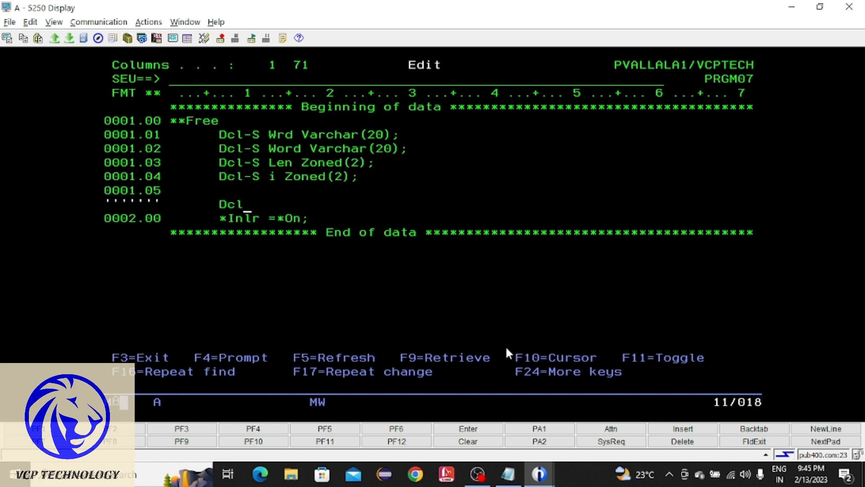
Add the Dsply 'Enter the Word :' prompt and the loop appending Ch to Rev.
{"action": "type", "text": "Dsply 'Enter the Word :' ''Wrd;"}
{"action": "type", "text": "Ch = %SubSt(Word:i:1);"}
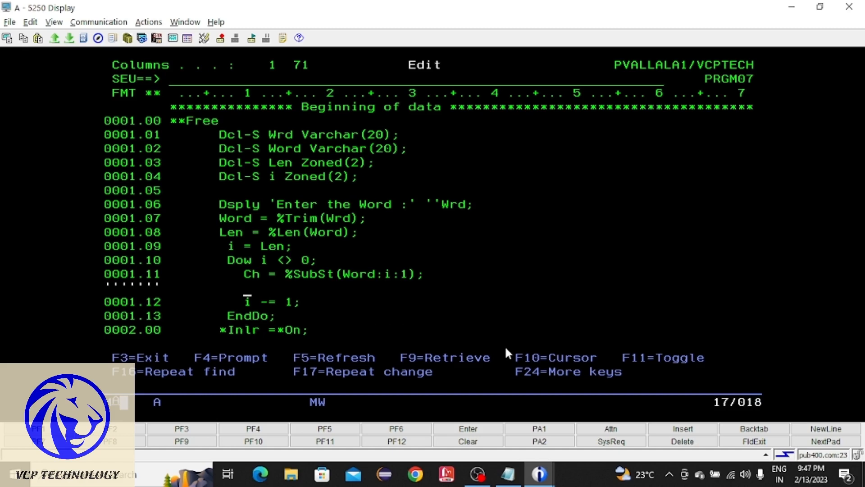
{"action": "type", "text": "Rev += Ch;"}
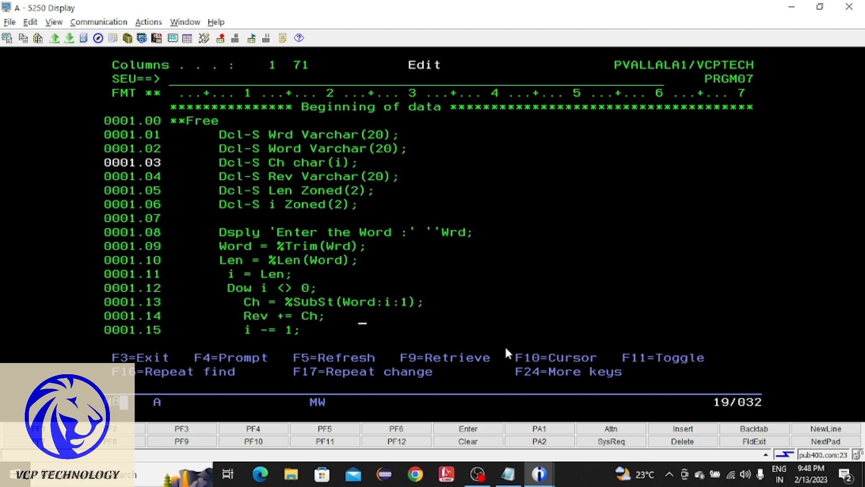
{"action": "scroll", "scroll_direction": "down", "scroll_amount": 3}
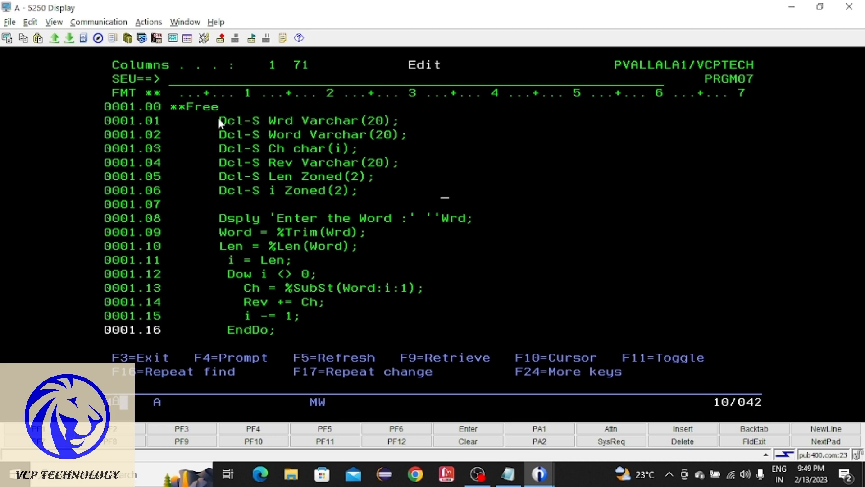
{"action": "mouse_move", "coordinate": [232, 223]}
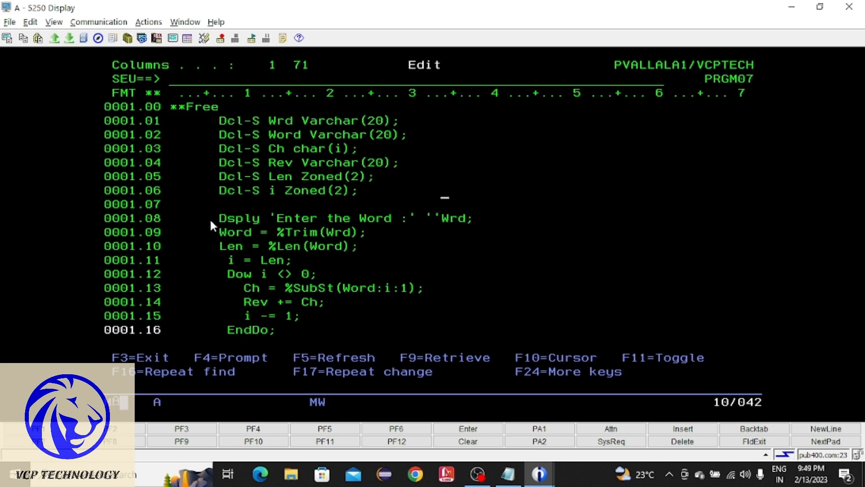
{"action": "mouse_move", "coordinate": [278, 227]}
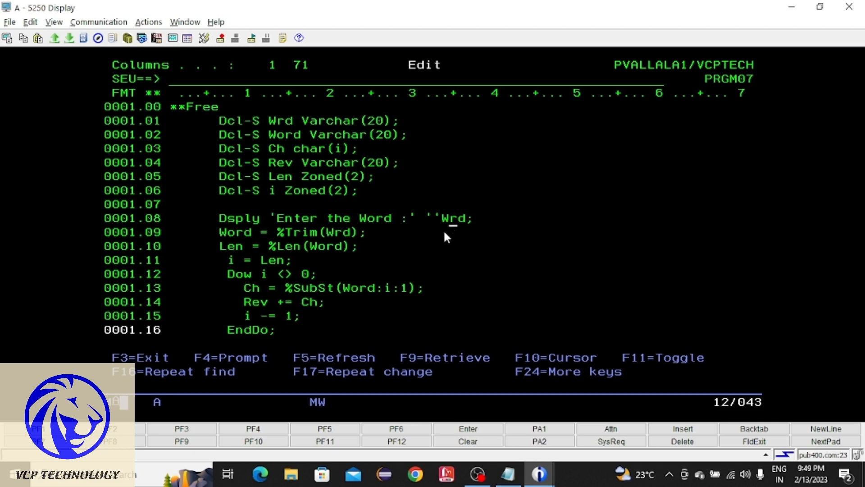
{"action": "mouse_move", "coordinate": [451, 231]}
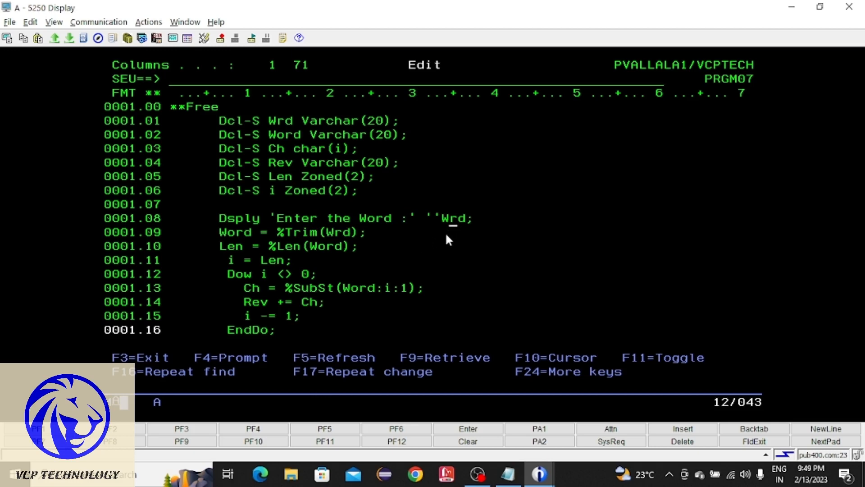
{"action": "mouse_move", "coordinate": [403, 235]}
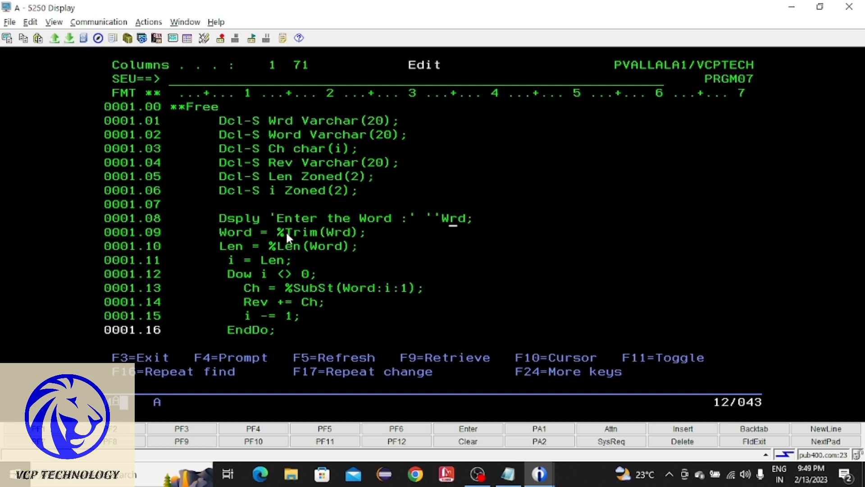
{"action": "mouse_move", "coordinate": [325, 243]}
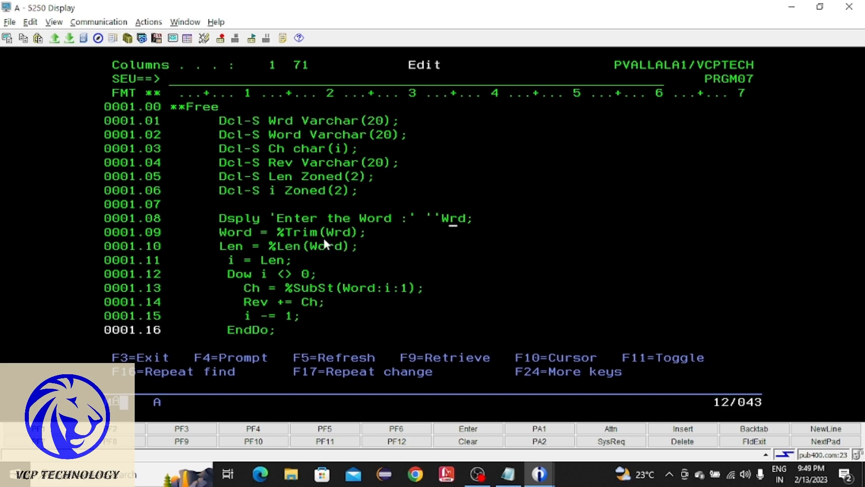
{"action": "mouse_move", "coordinate": [304, 244]}
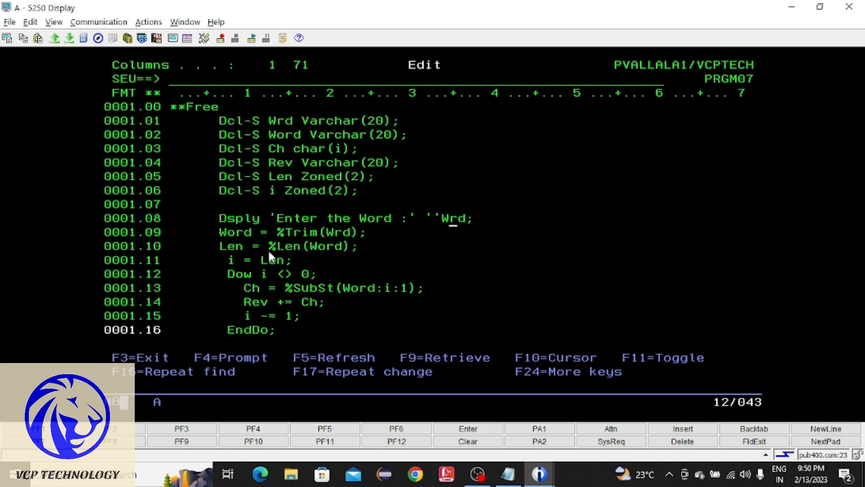
{"action": "mouse_move", "coordinate": [301, 256]}
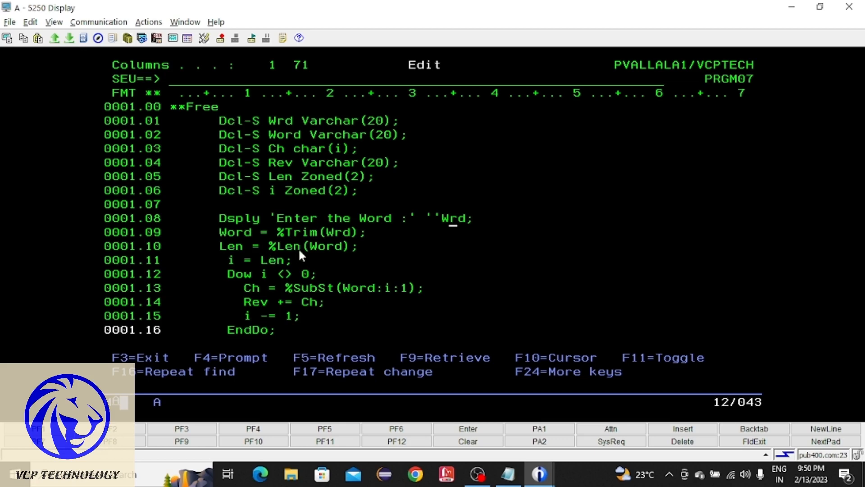
{"action": "mouse_move", "coordinate": [283, 255]}
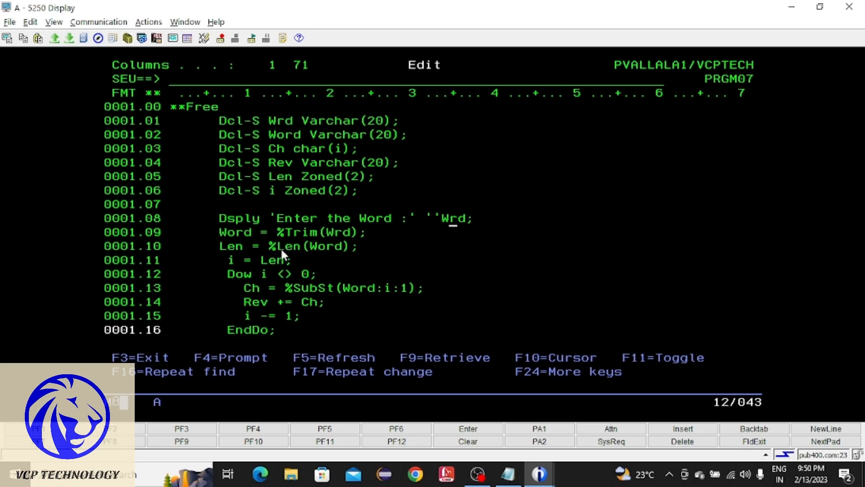
{"action": "mouse_move", "coordinate": [291, 259]}
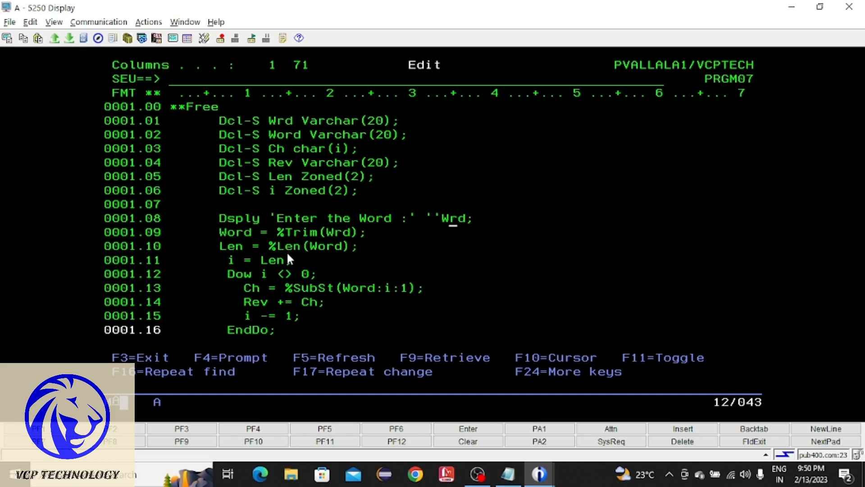
{"action": "mouse_move", "coordinate": [317, 253]}
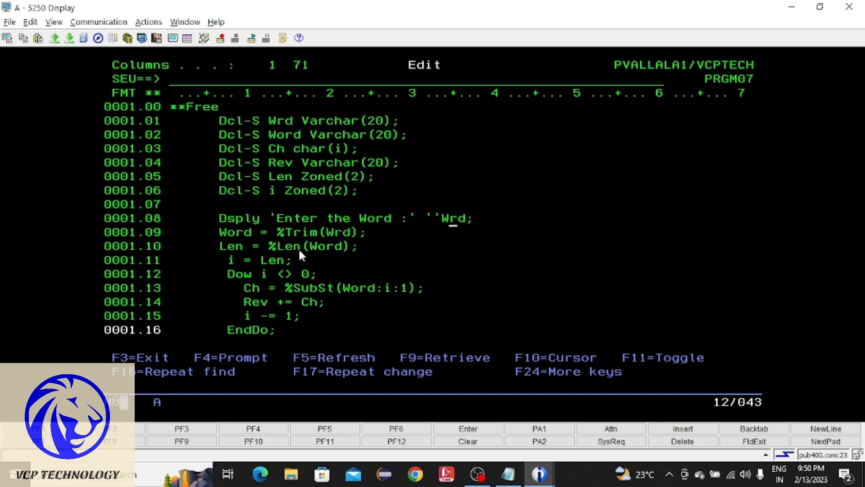
{"action": "mouse_move", "coordinate": [241, 255]}
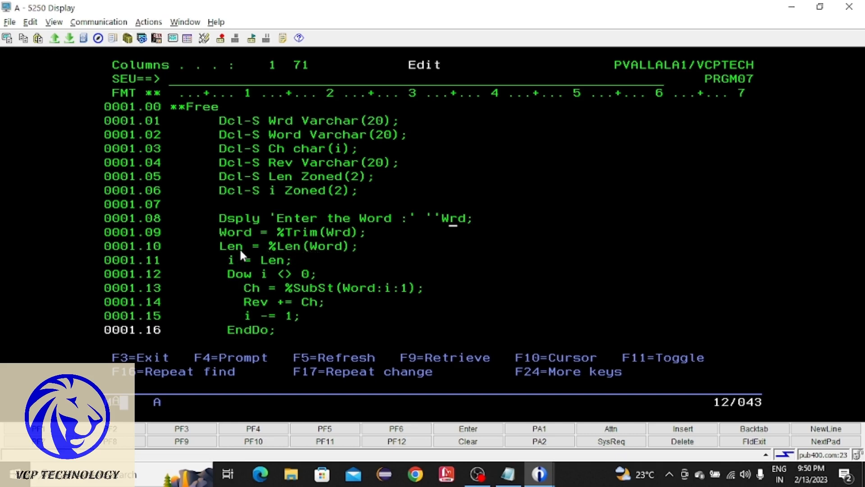
{"action": "mouse_move", "coordinate": [242, 268]}
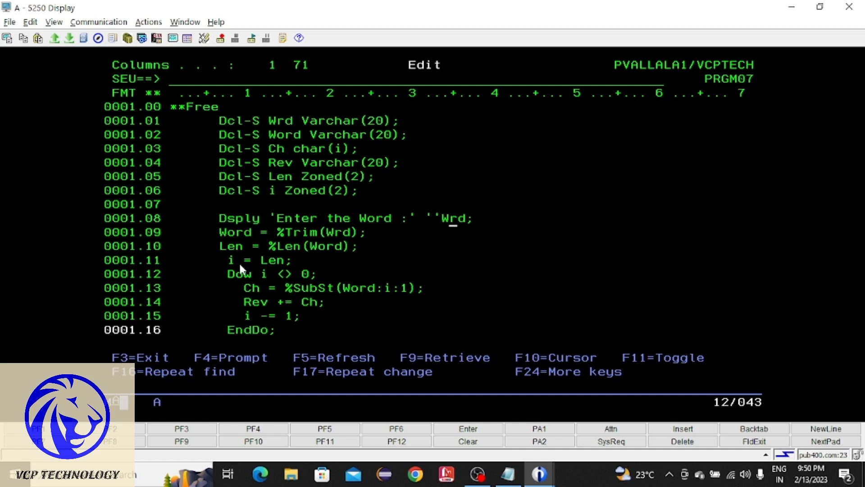
{"action": "mouse_move", "coordinate": [236, 263]}
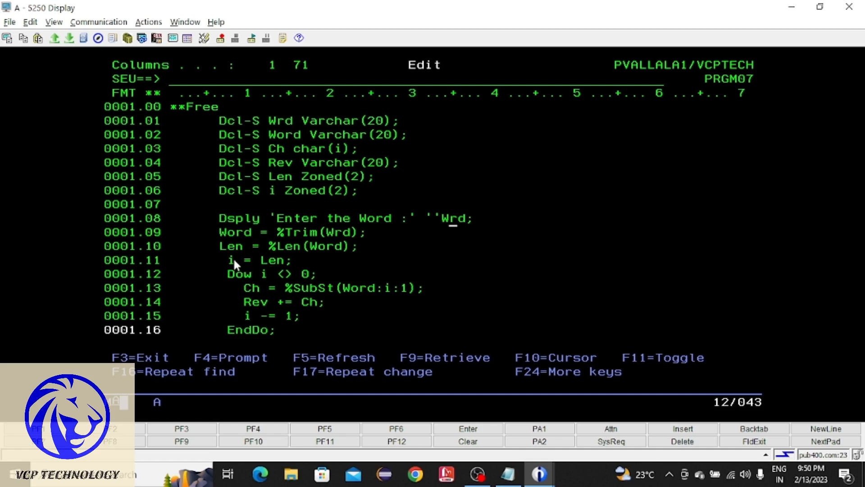
{"action": "mouse_move", "coordinate": [274, 280]}
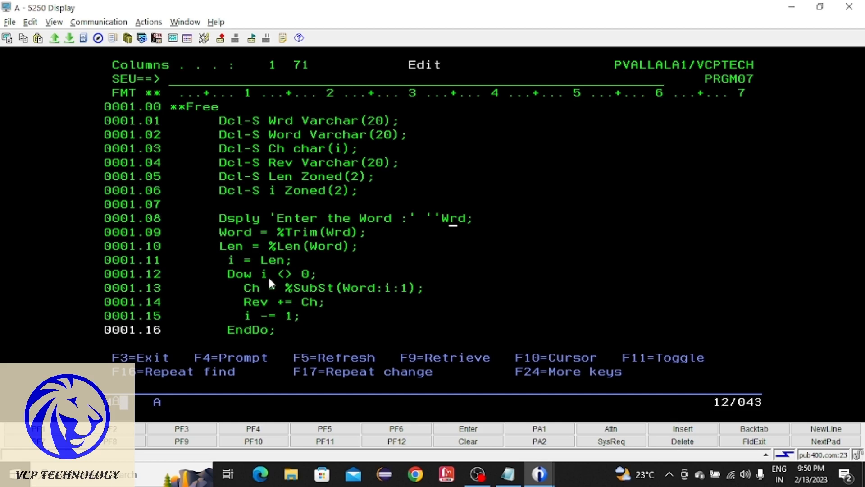
{"action": "mouse_move", "coordinate": [343, 258]}
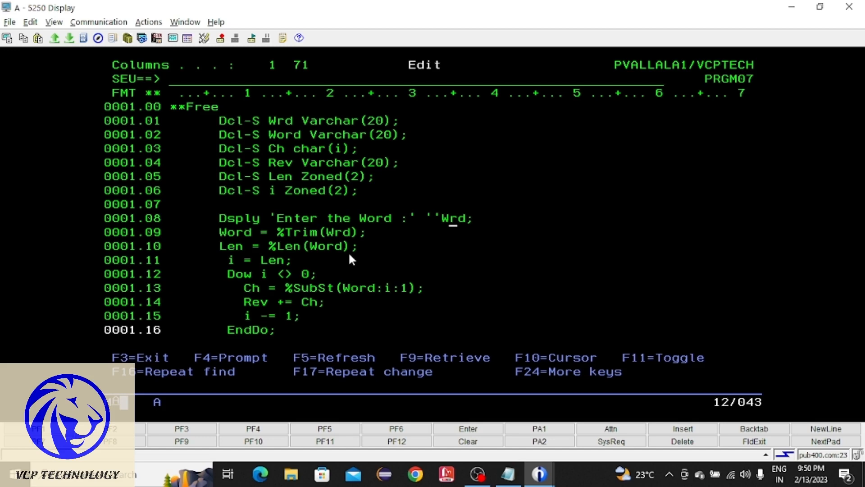
{"action": "mouse_move", "coordinate": [330, 236]}
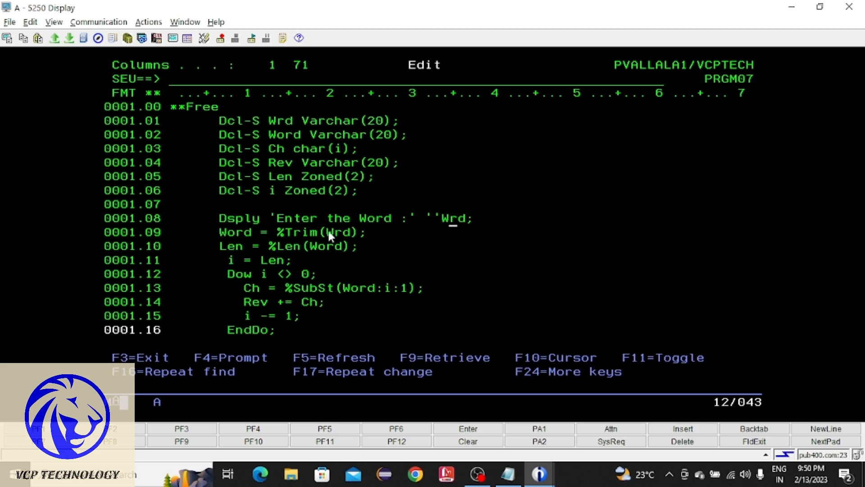
{"action": "mouse_move", "coordinate": [260, 247]}
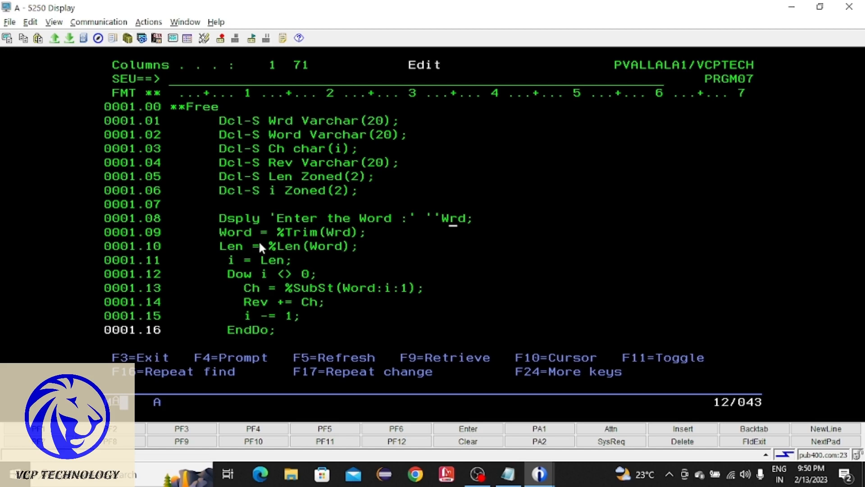
{"action": "mouse_move", "coordinate": [281, 254]}
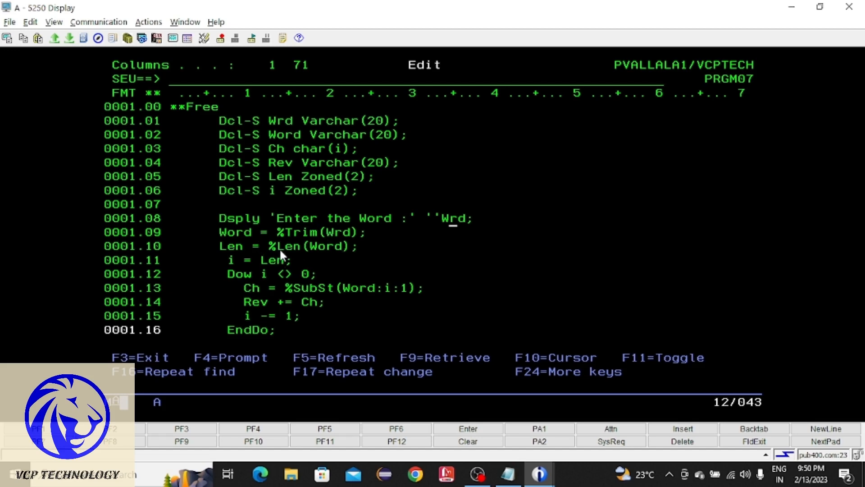
{"action": "mouse_move", "coordinate": [240, 251]}
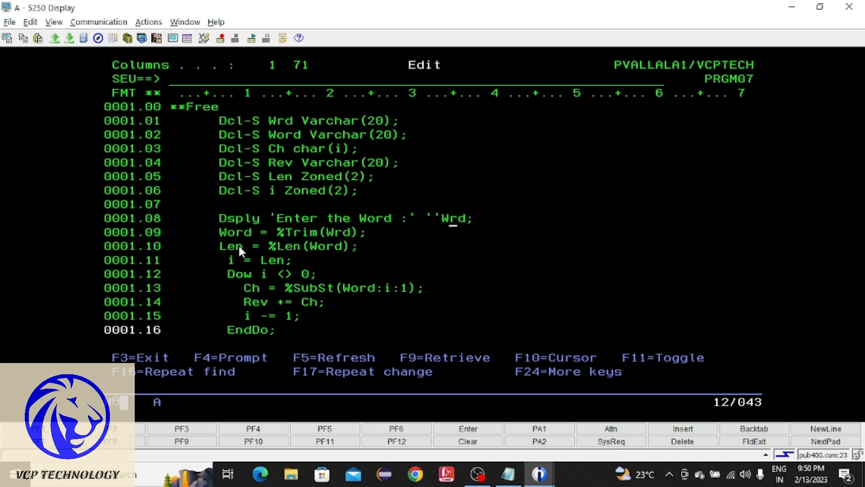
{"action": "mouse_move", "coordinate": [261, 259]}
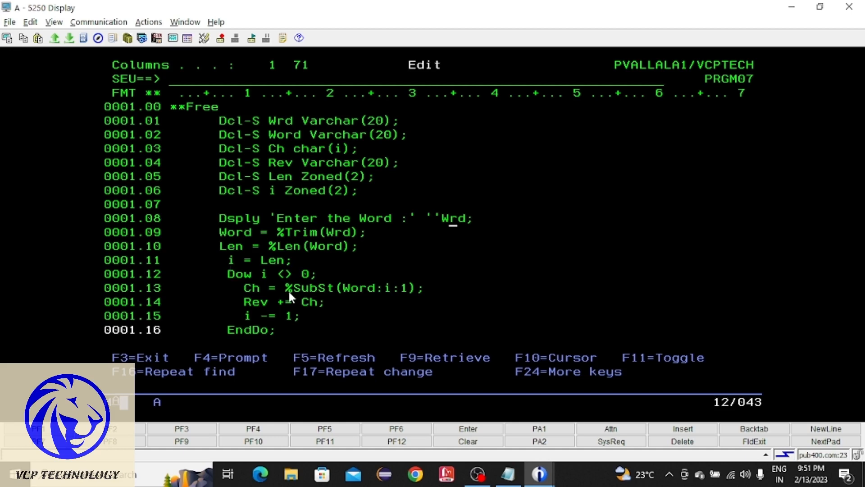
{"action": "mouse_move", "coordinate": [325, 298]}
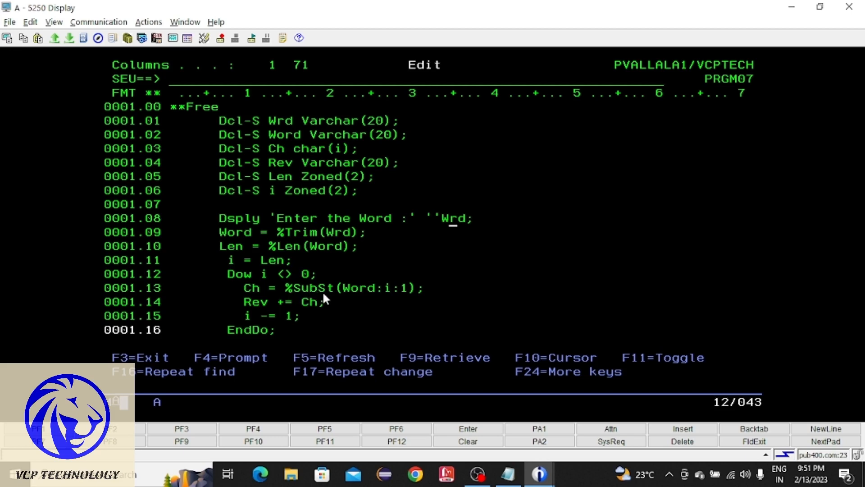
{"action": "mouse_move", "coordinate": [327, 304]}
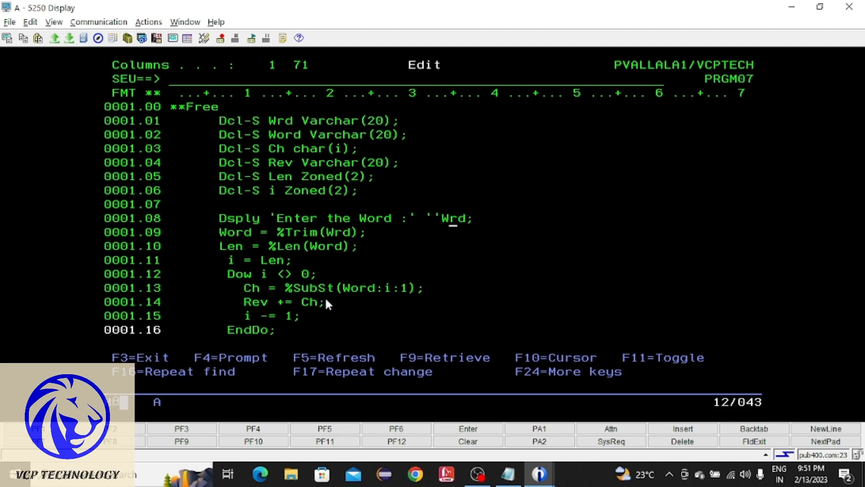
{"action": "mouse_move", "coordinate": [379, 300]}
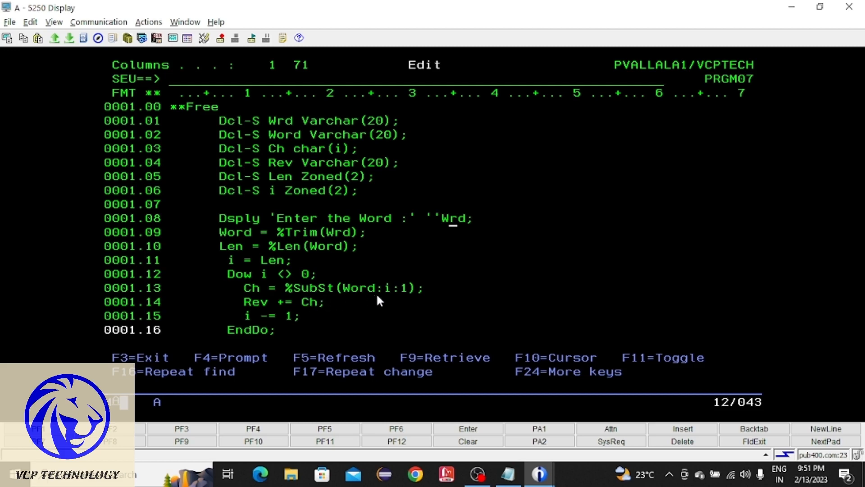
{"action": "mouse_move", "coordinate": [388, 292]}
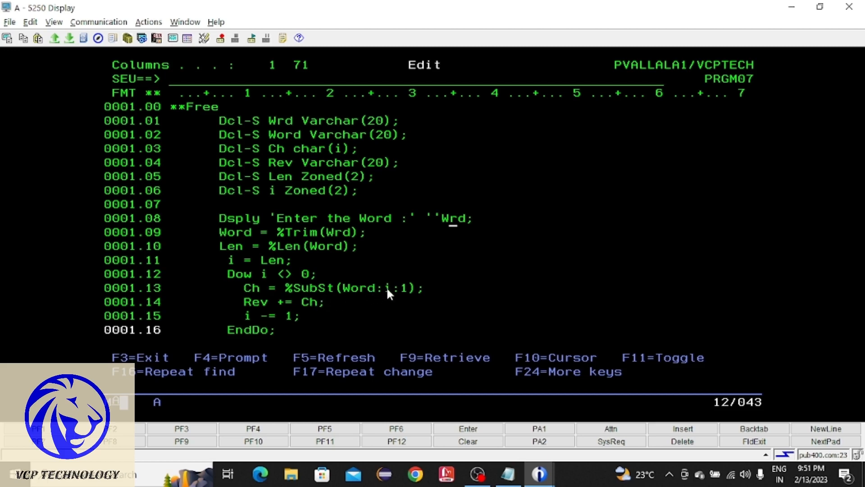
{"action": "mouse_move", "coordinate": [402, 295]}
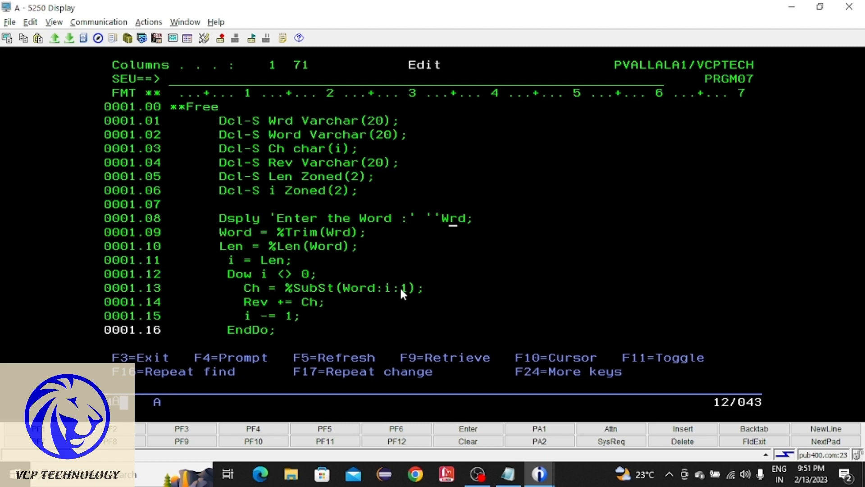
{"action": "mouse_move", "coordinate": [414, 300]}
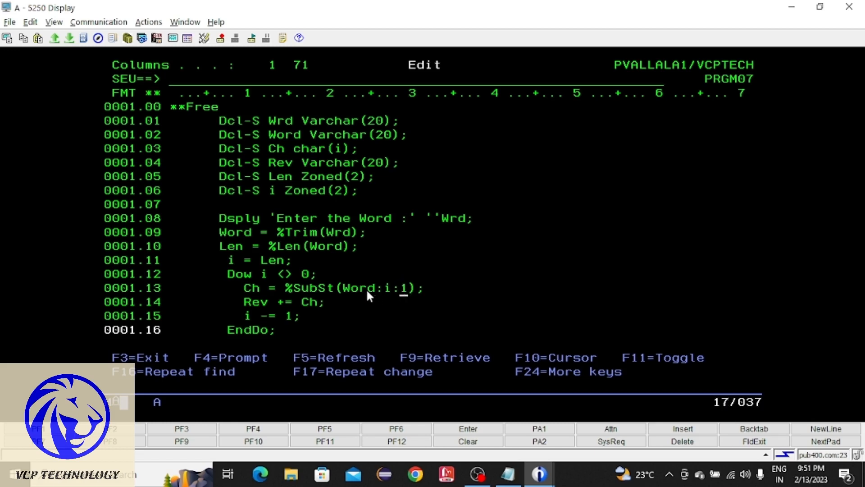
{"action": "mouse_move", "coordinate": [377, 293]}
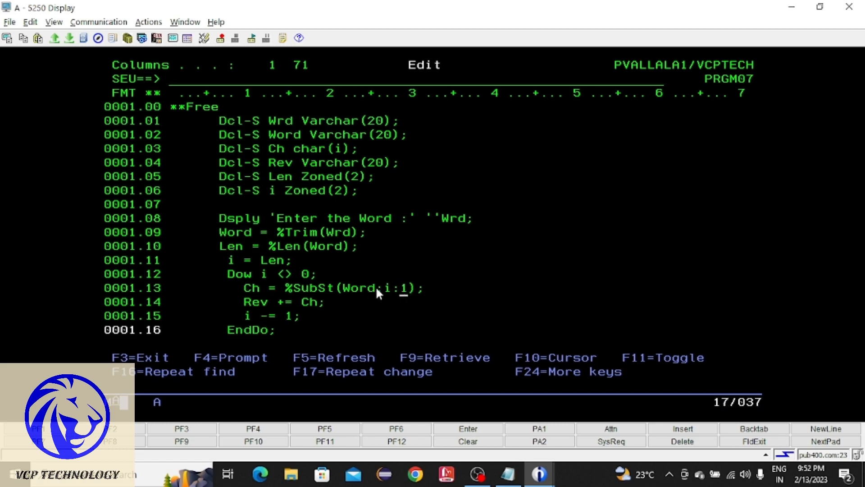
{"action": "mouse_move", "coordinate": [403, 295]}
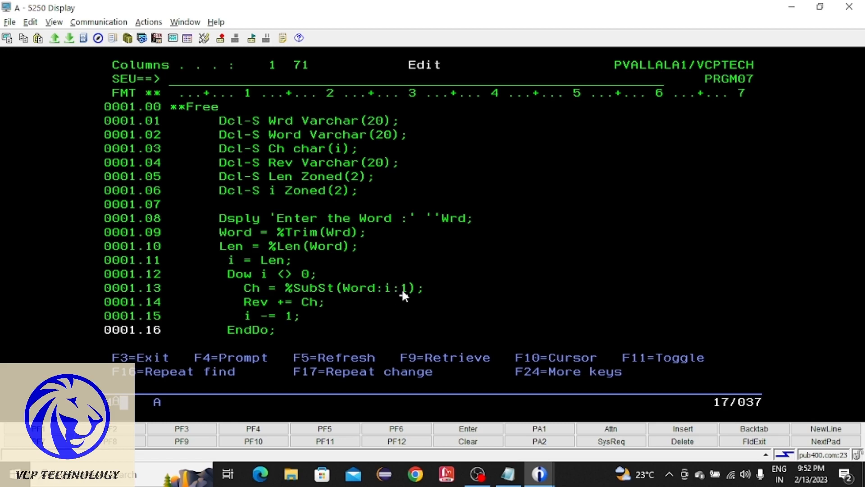
{"action": "mouse_move", "coordinate": [337, 297]}
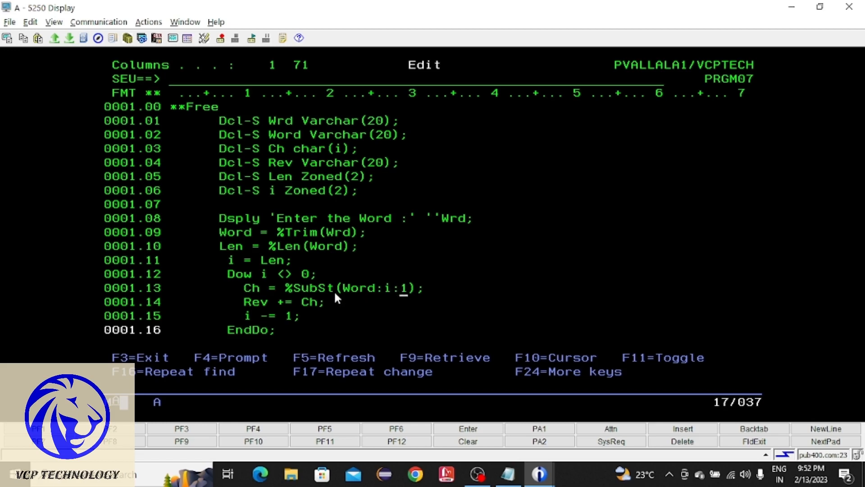
{"action": "mouse_move", "coordinate": [270, 303]}
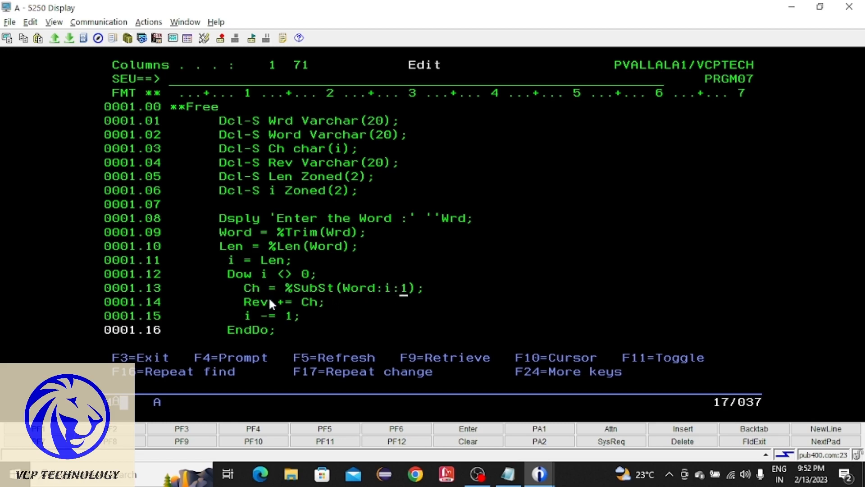
{"action": "mouse_move", "coordinate": [307, 307]}
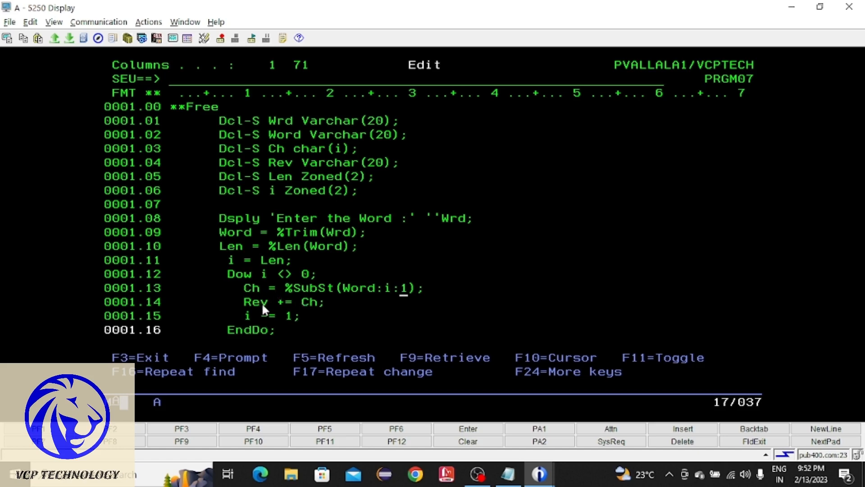
{"action": "mouse_move", "coordinate": [286, 294]}
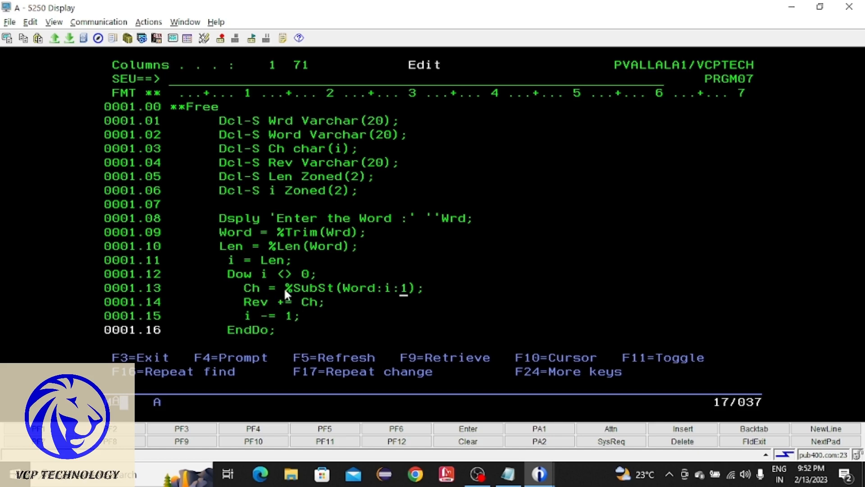
{"action": "mouse_move", "coordinate": [272, 321]}
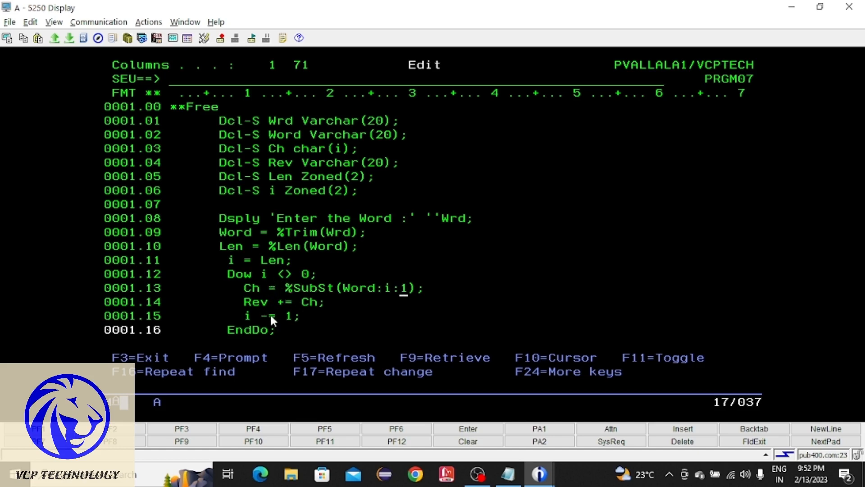
{"action": "mouse_move", "coordinate": [255, 323]}
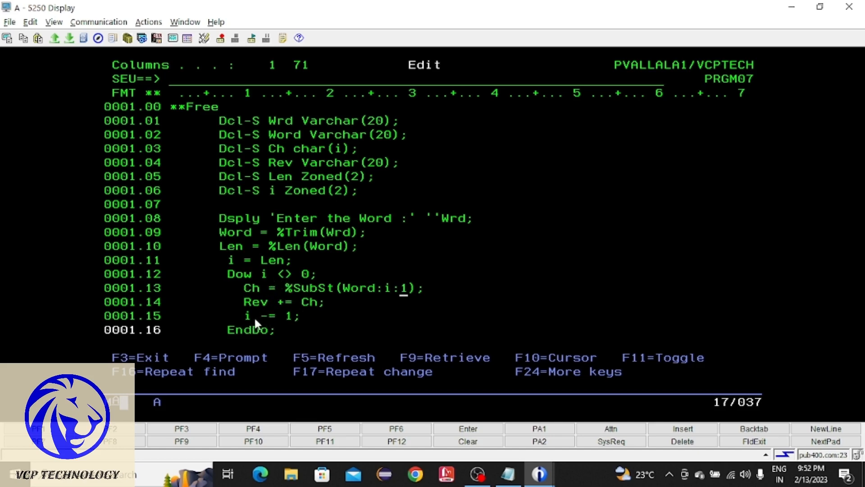
{"action": "mouse_move", "coordinate": [281, 325]}
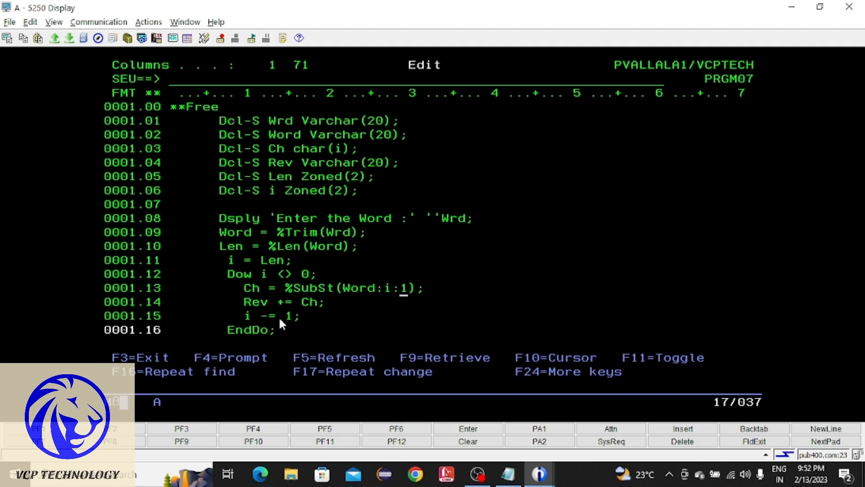
{"action": "mouse_move", "coordinate": [283, 283]}
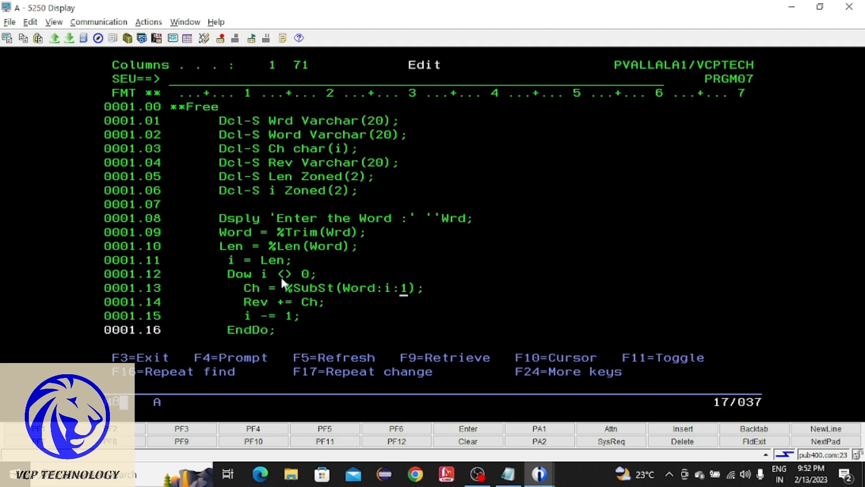
{"action": "mouse_move", "coordinate": [251, 287]}
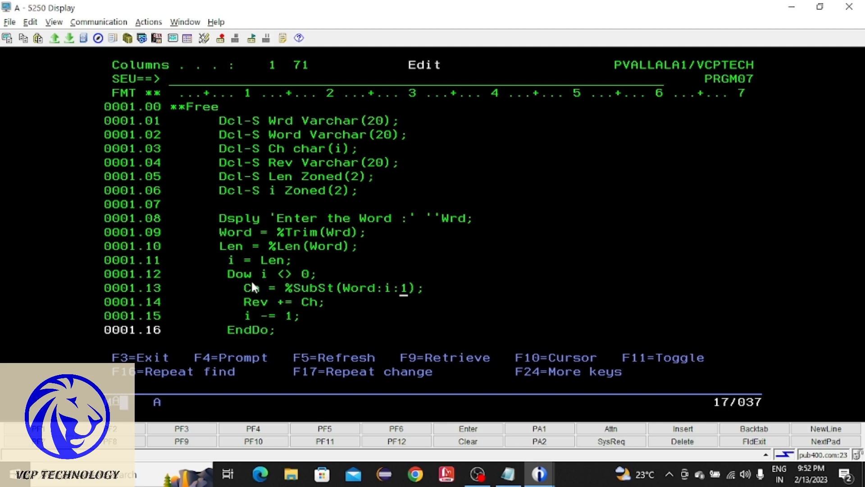
{"action": "mouse_move", "coordinate": [260, 295]}
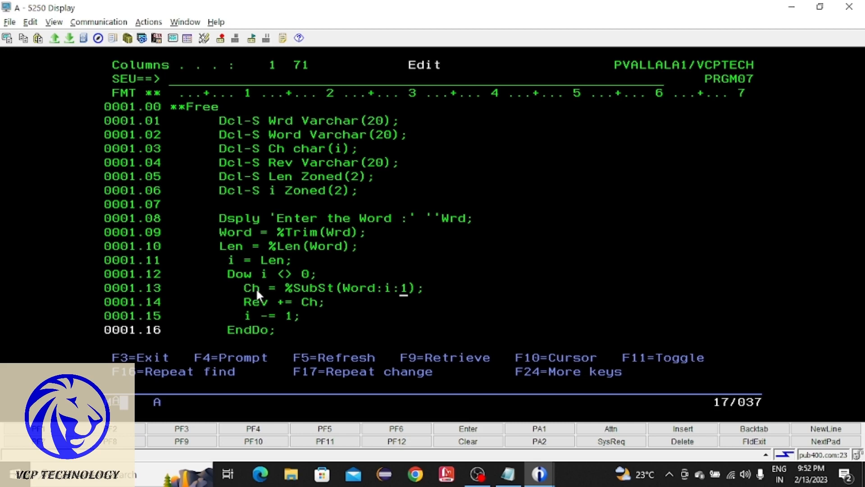
{"action": "mouse_move", "coordinate": [279, 296]}
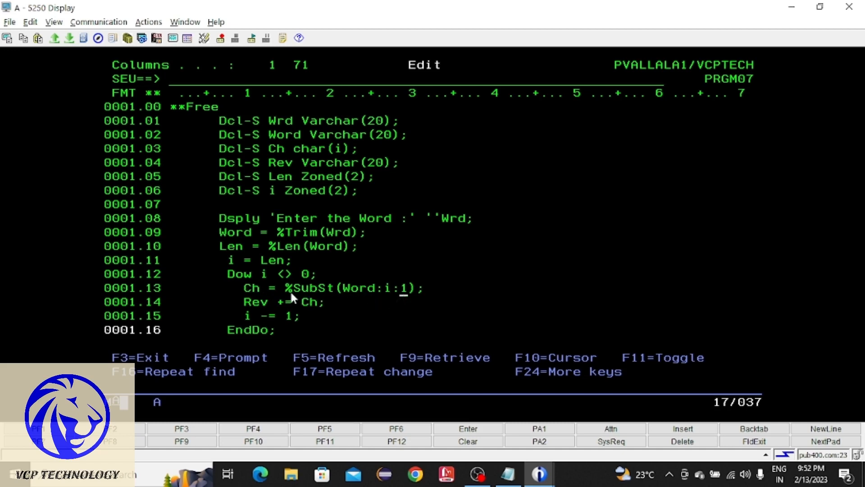
{"action": "mouse_move", "coordinate": [311, 318]}
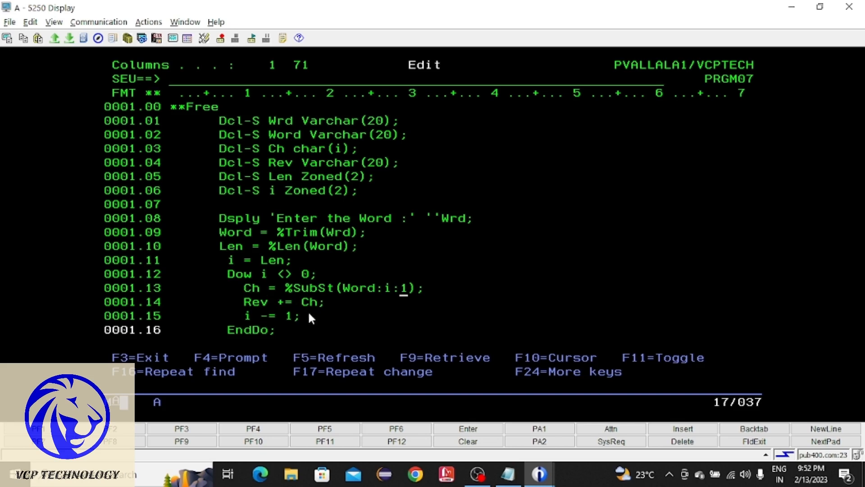
{"action": "mouse_move", "coordinate": [261, 312]}
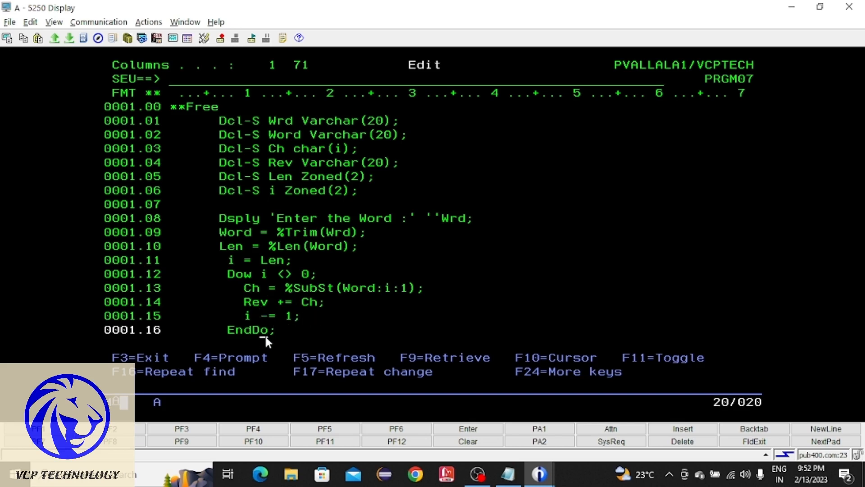
{"action": "mouse_move", "coordinate": [265, 275]}
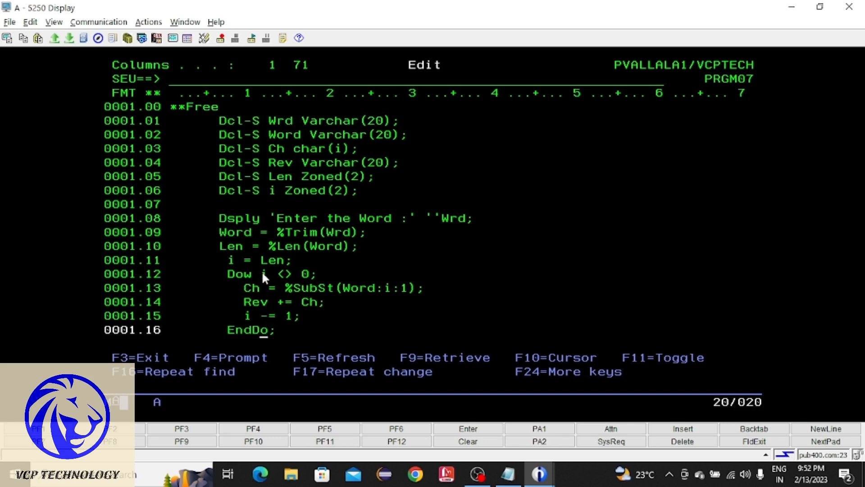
{"action": "mouse_move", "coordinate": [226, 281]}
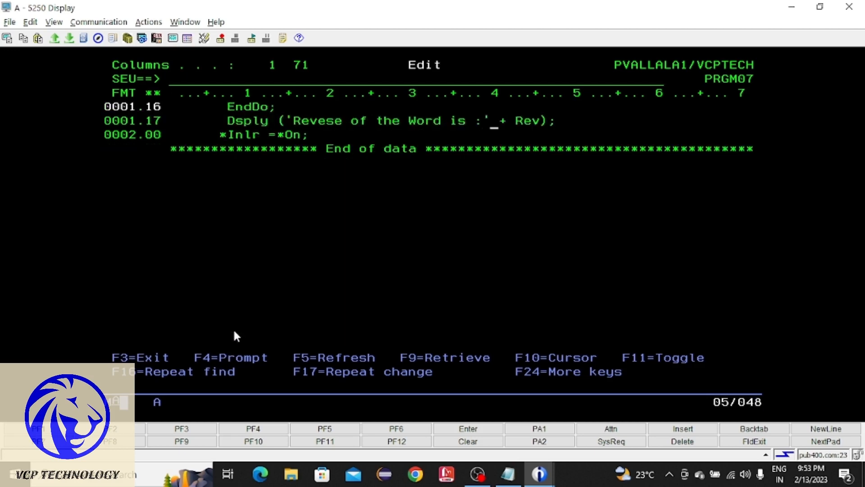
Exit SEU saving PRGM07 with Y, then submit the PDM option for PRGM07.
{"action": "key", "text": "F3"}
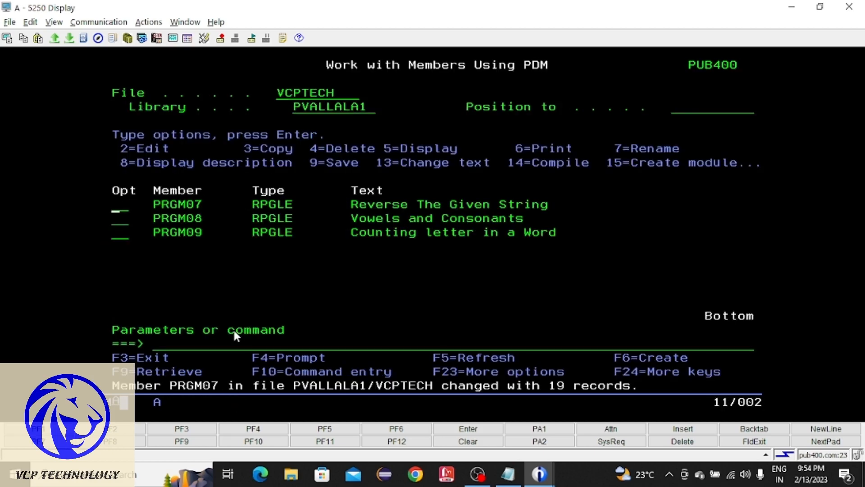
{"action": "type", "text": "Y"}
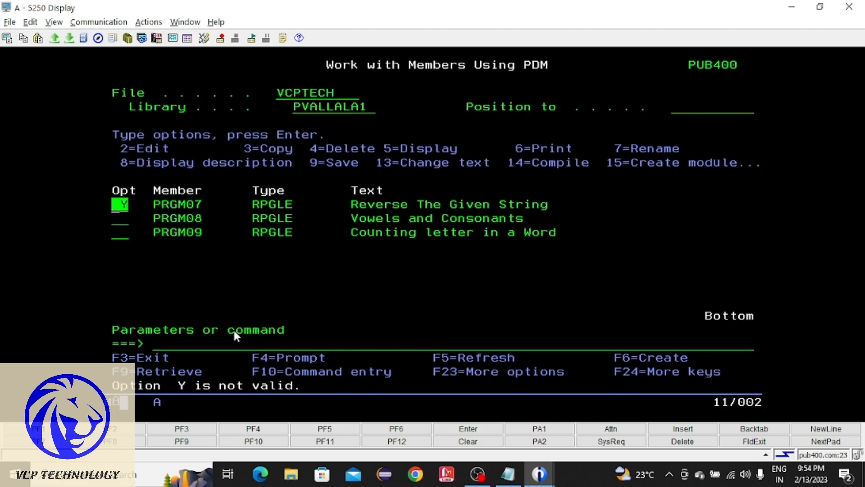
{"action": "key", "text": "Enter"}
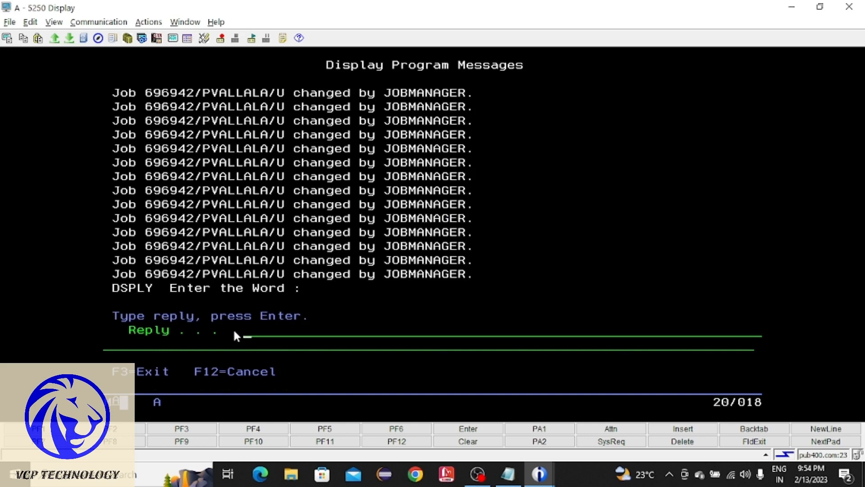
Reply 'Hello' to the 'Enter the Word :' prompt.
{"action": "type", "text": "Hello"}
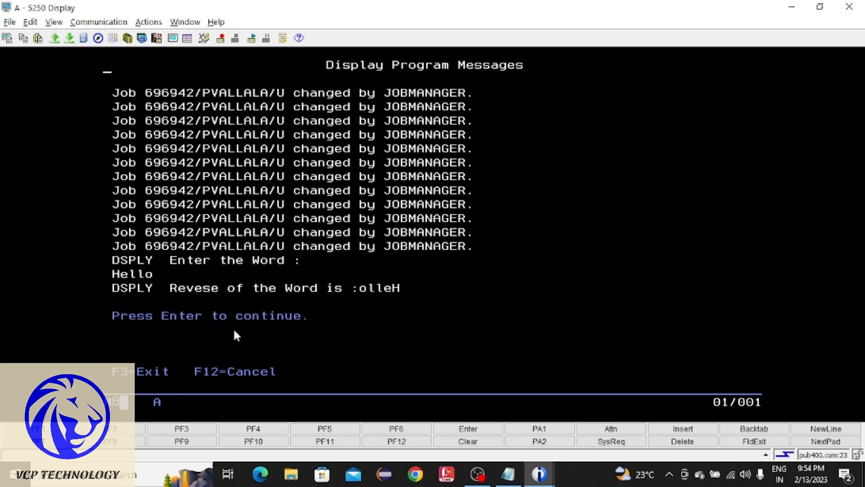
{"action": "mouse_move", "coordinate": [364, 297]}
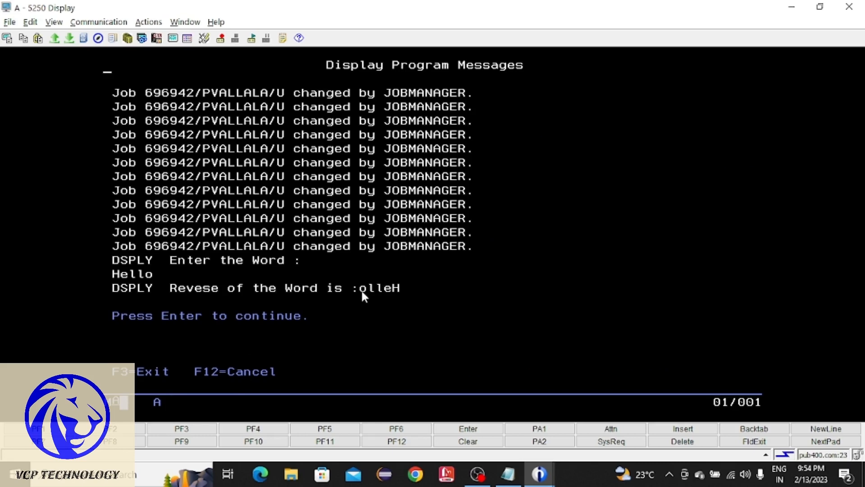